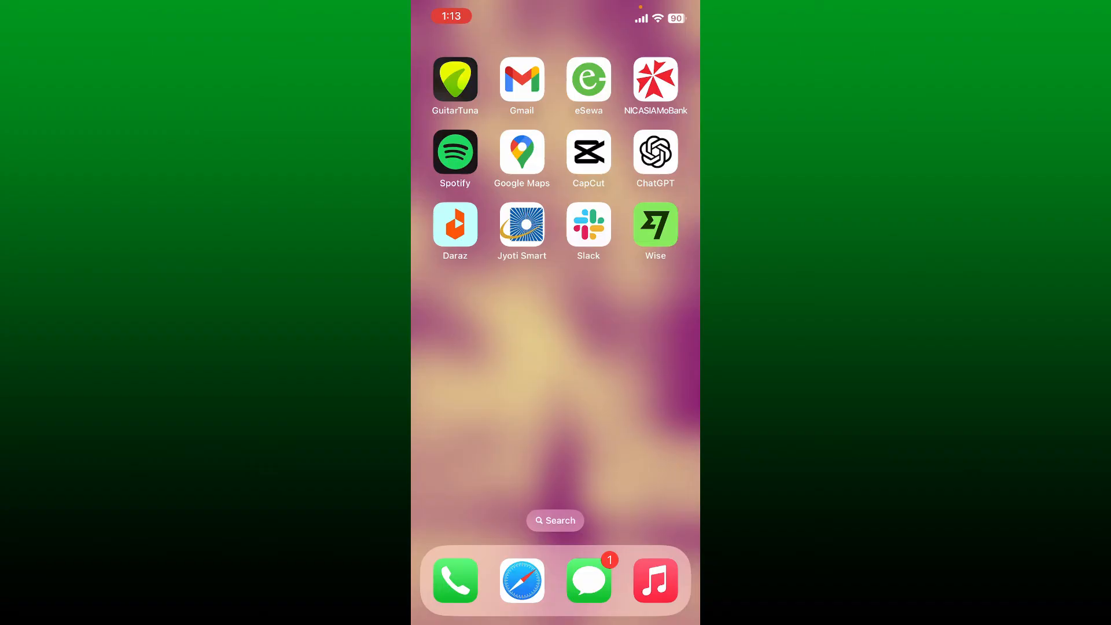
# - Launch the Wise app from the iPhone home screen to see the total balance
pyautogui.click(655, 226)
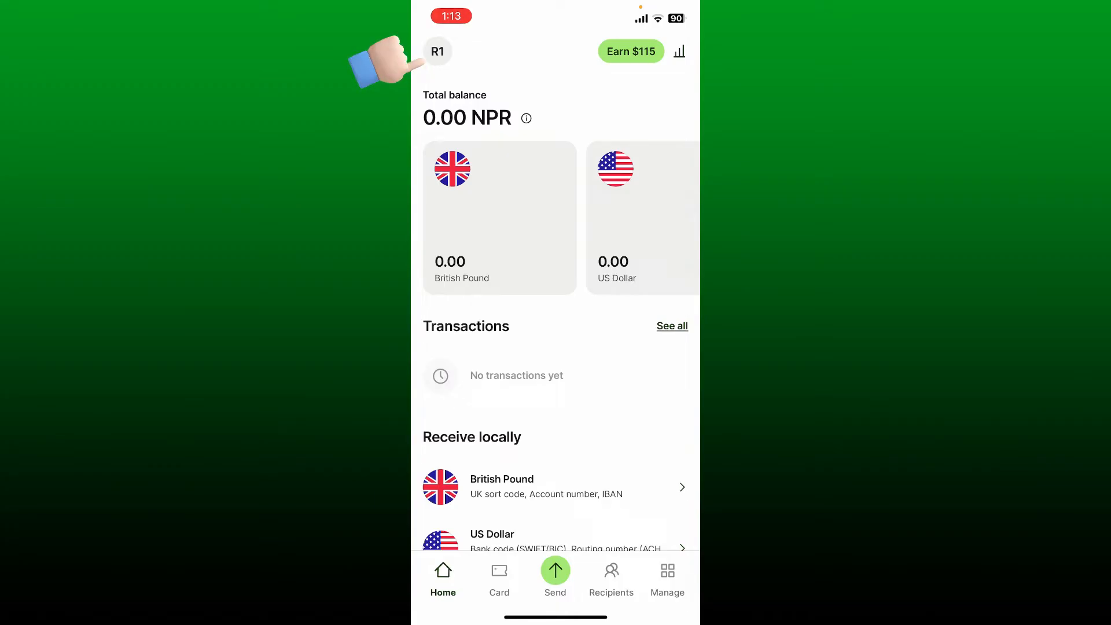
# - Go through the R1 profile avatar to the General section's Settings page
pyautogui.click(437, 51)
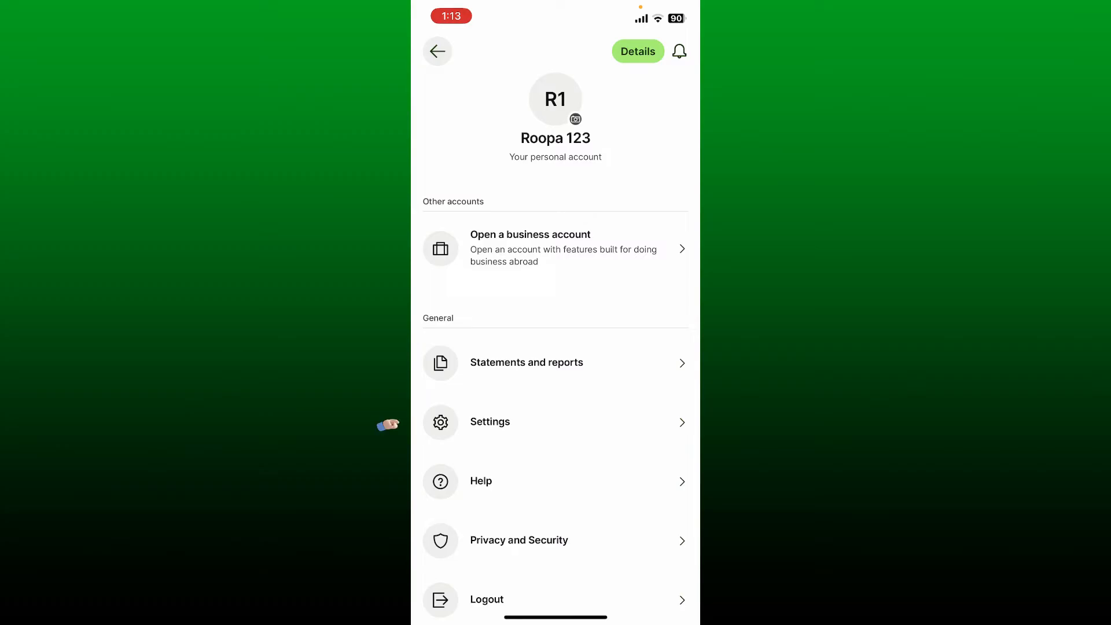
pyautogui.click(490, 421)
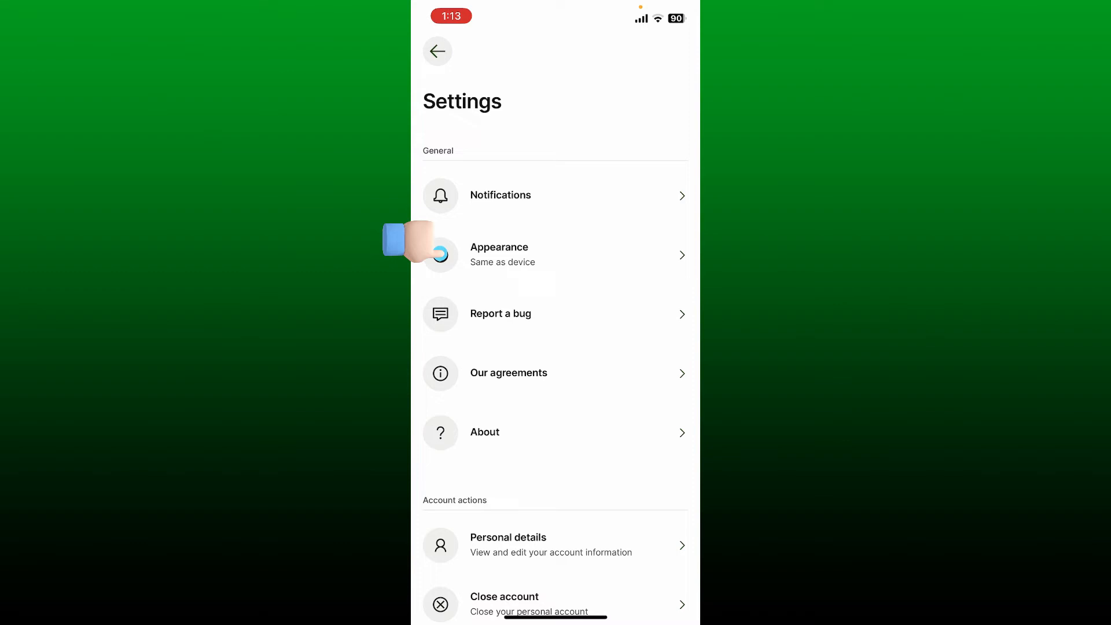
# - Set Appearance to Dark, then go back to the account profile page
pyautogui.click(499, 255)
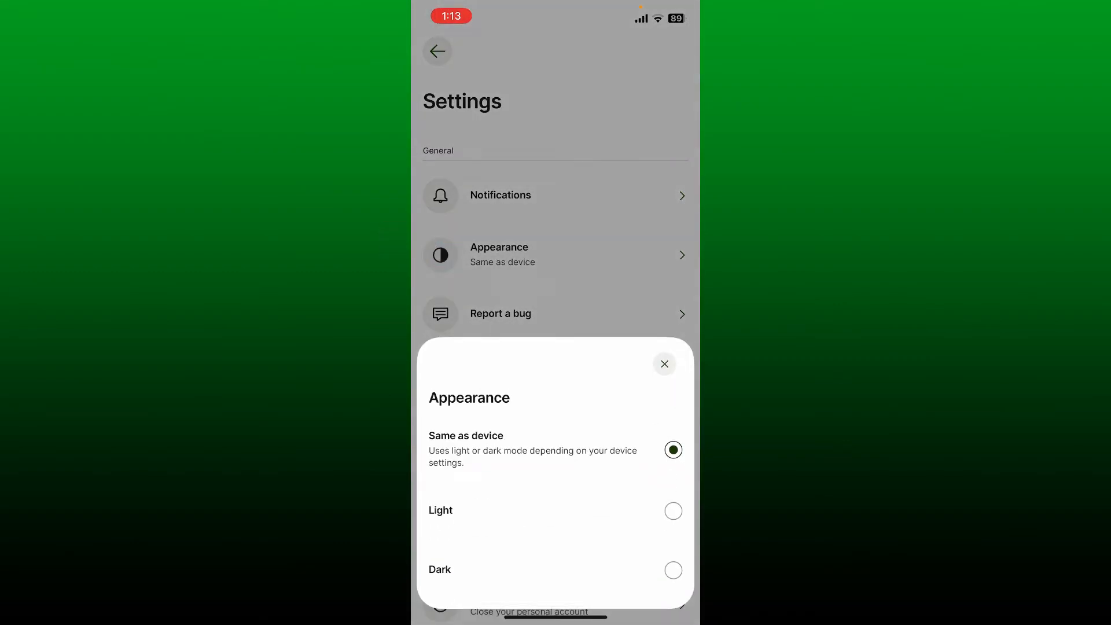
pyautogui.click(673, 570)
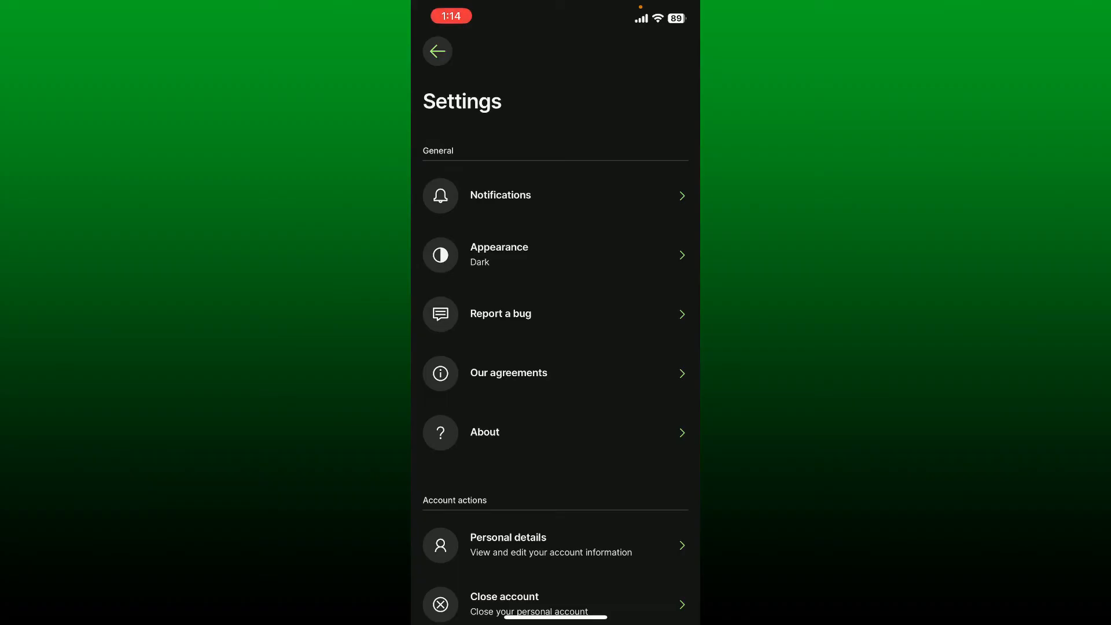
pyautogui.scroll(-3)
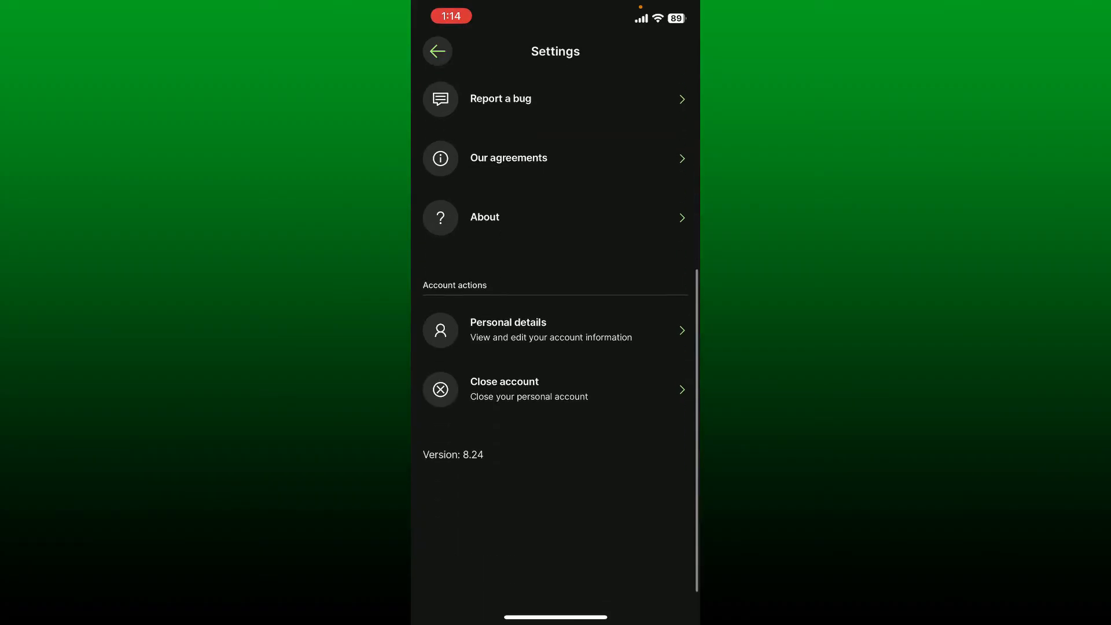
pyautogui.click(438, 51)
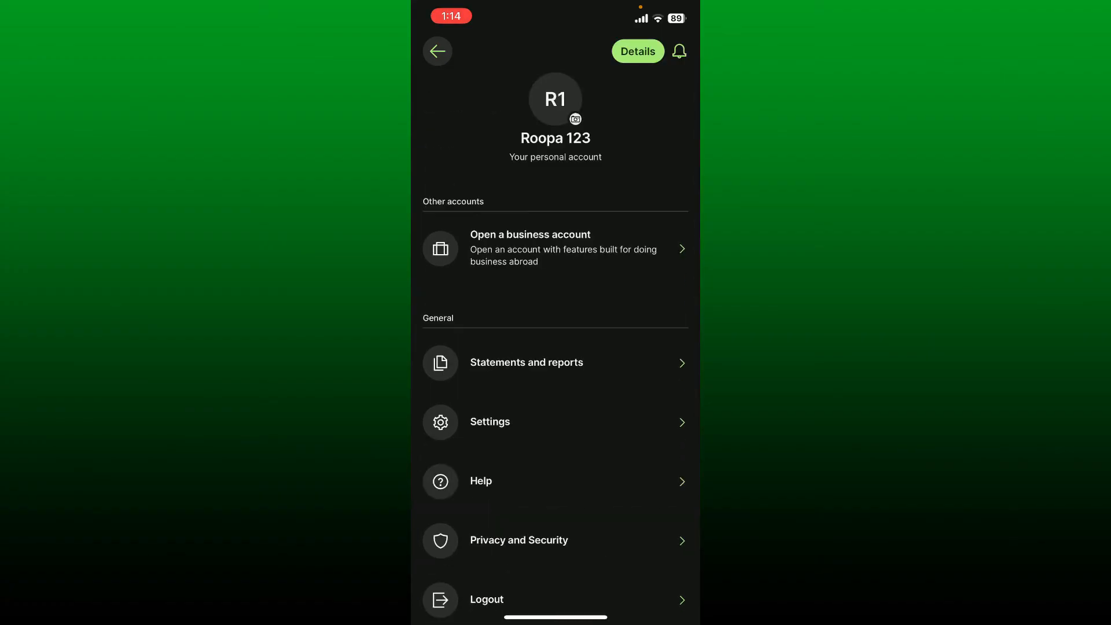